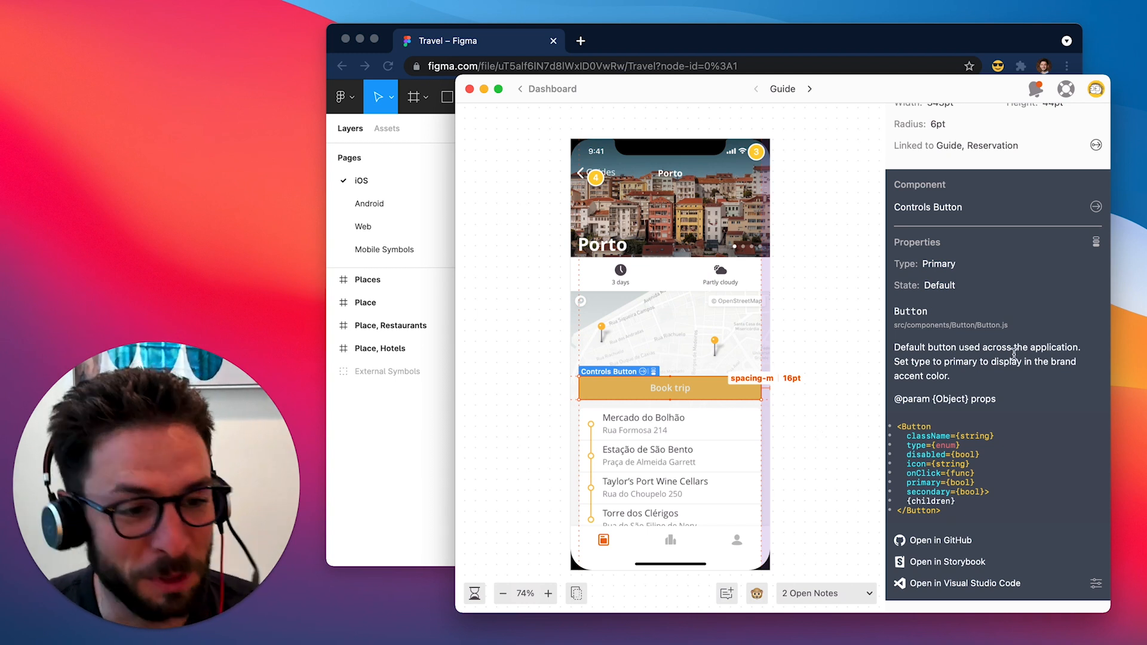
Open the Button Text story in Storybook and press its Title button to log a clicked action.
{"action": "scroll", "scroll_direction": "down", "scroll_amount": 3}
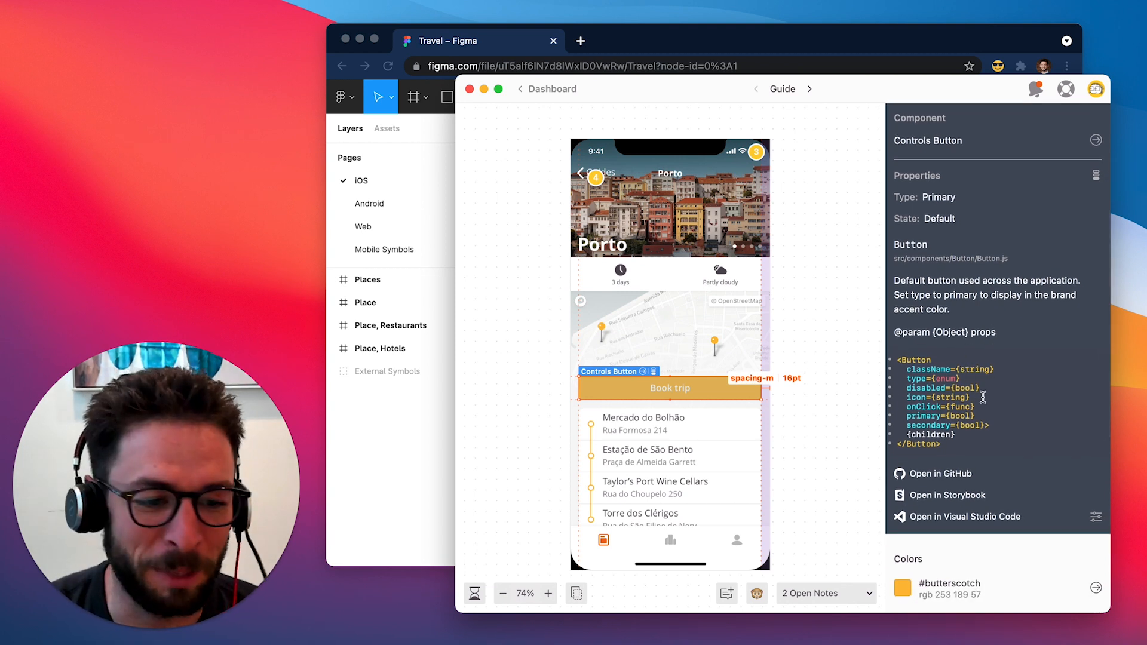
{"action": "scroll", "scroll_direction": "down", "scroll_amount": 3}
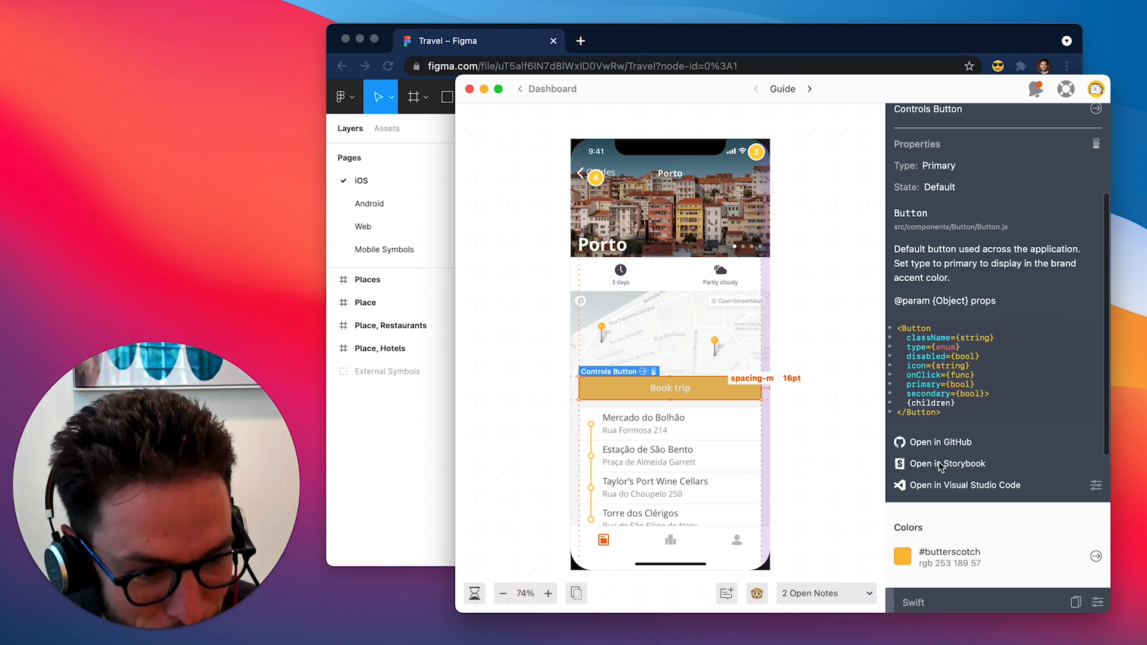
{"action": "mouse_move", "coordinate": [992, 464]}
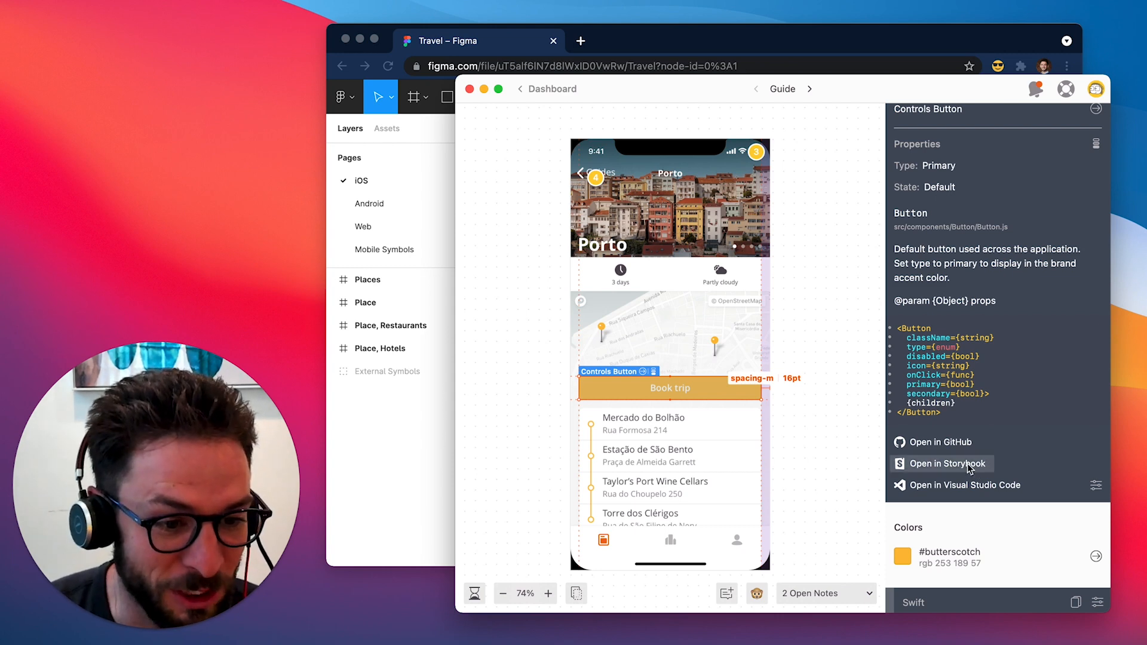
{"action": "left_click", "coordinate": [948, 463]}
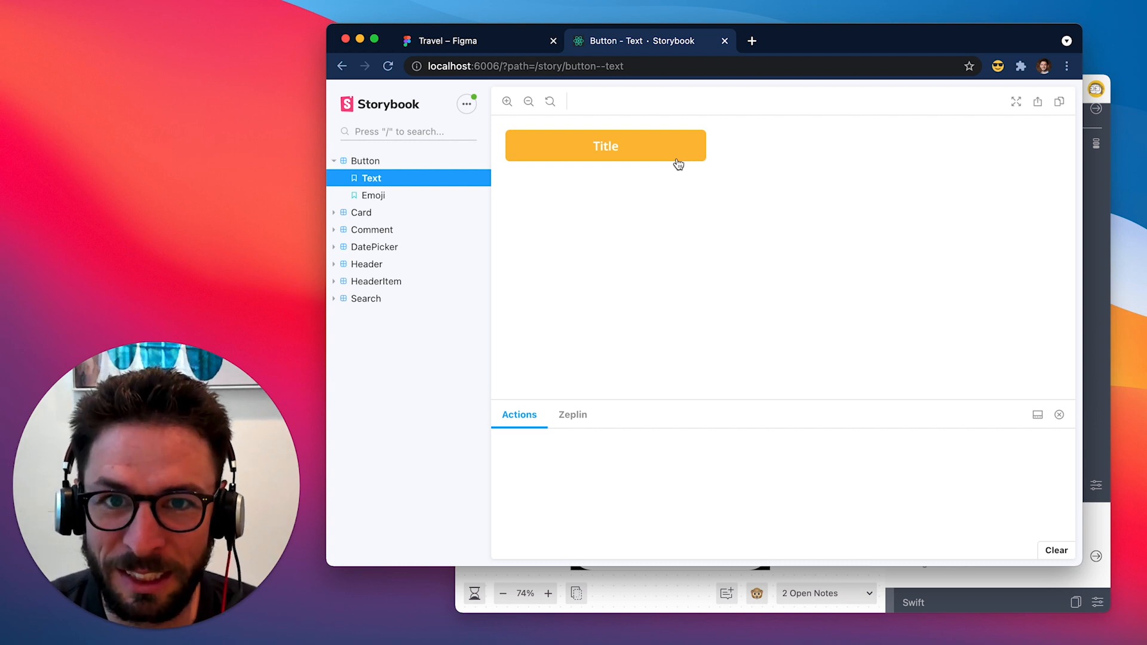
{"action": "left_click", "coordinate": [606, 145]}
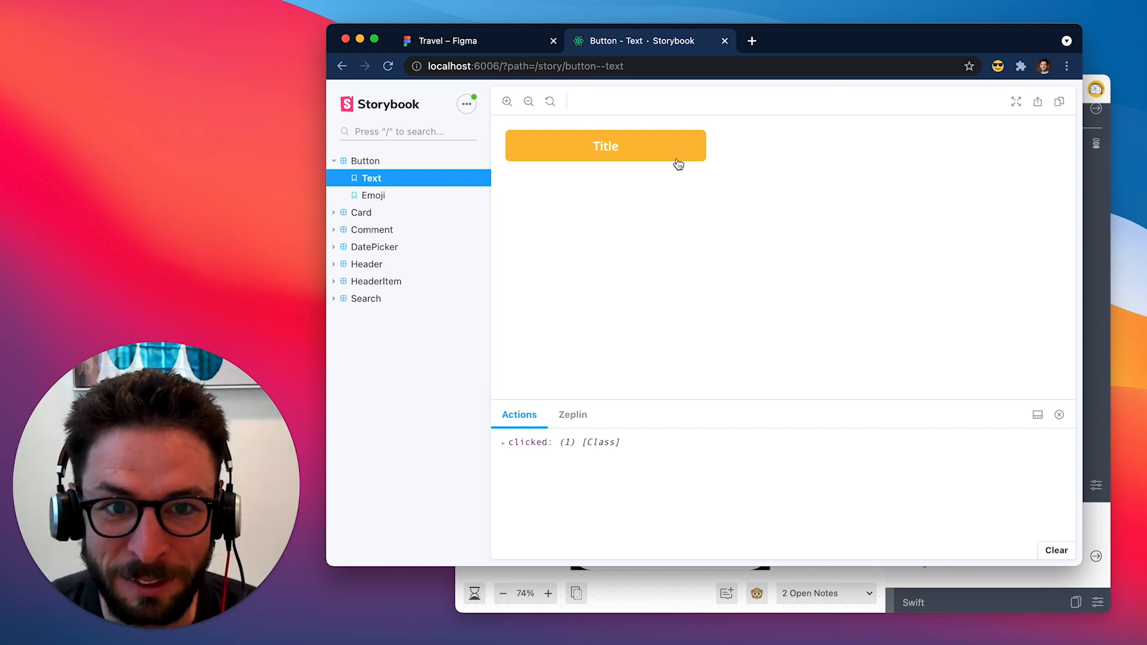
{"action": "mouse_move", "coordinate": [934, 127]}
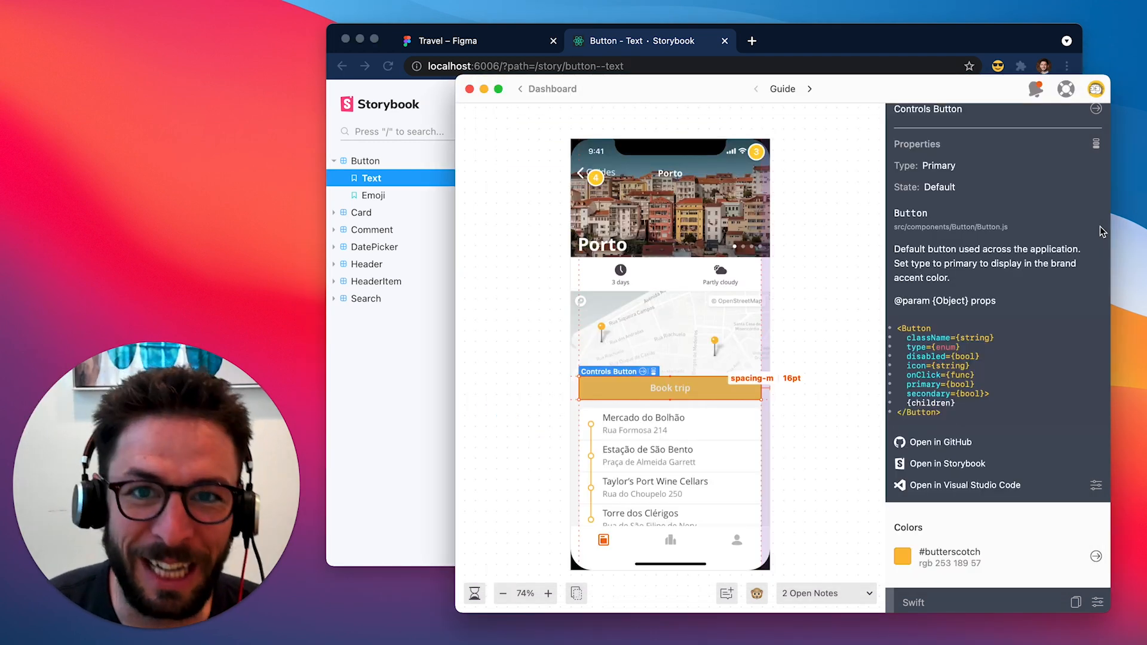
{"action": "mouse_move", "coordinate": [797, 201]}
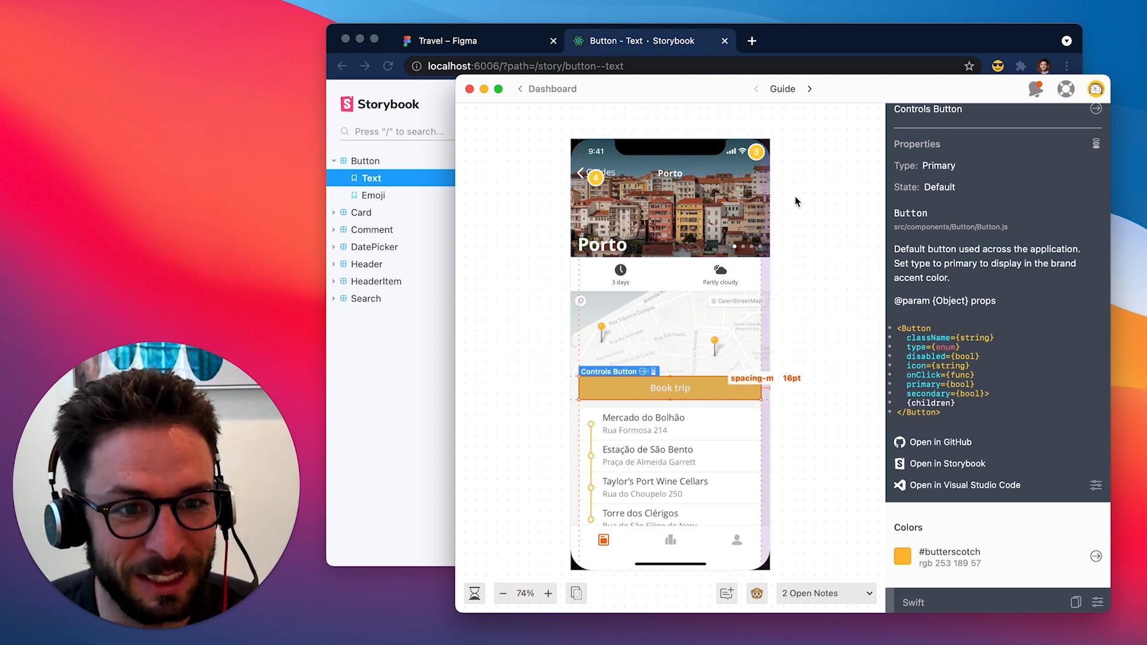
{"action": "mouse_move", "coordinate": [862, 200]}
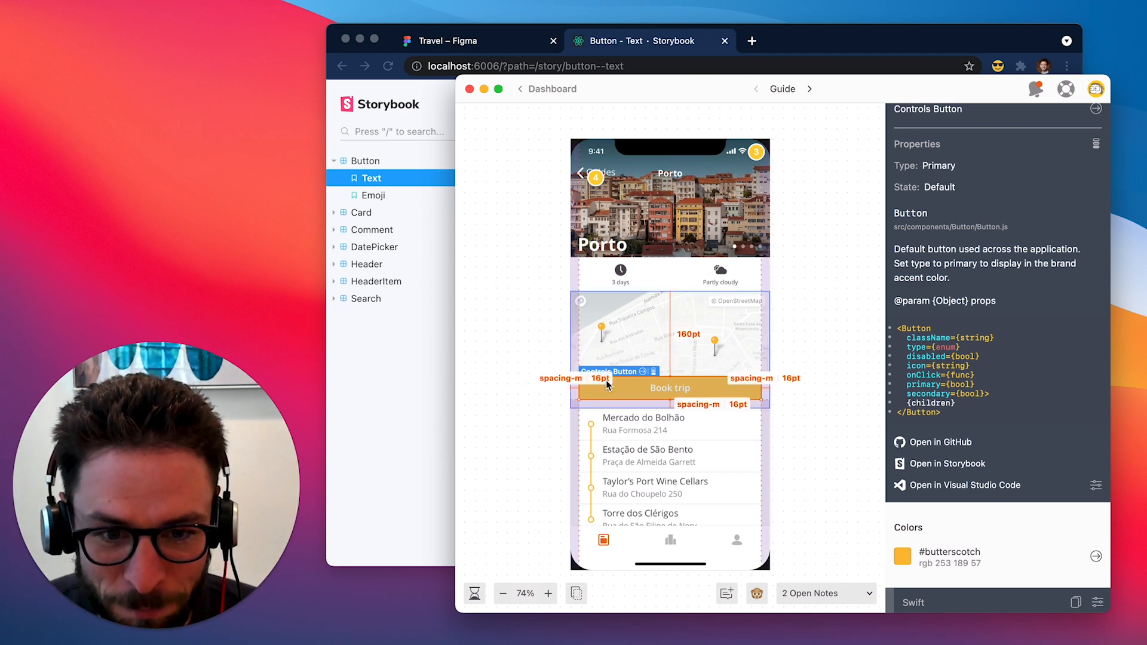
{"action": "left_click", "coordinate": [548, 594]}
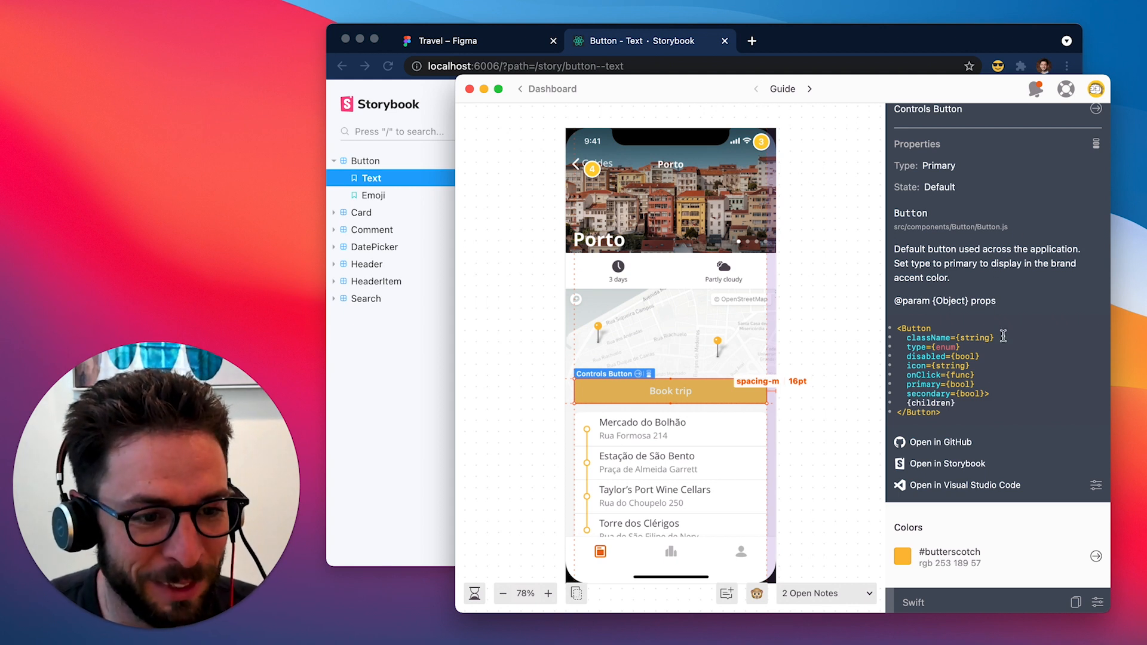
{"action": "mouse_move", "coordinate": [992, 454]}
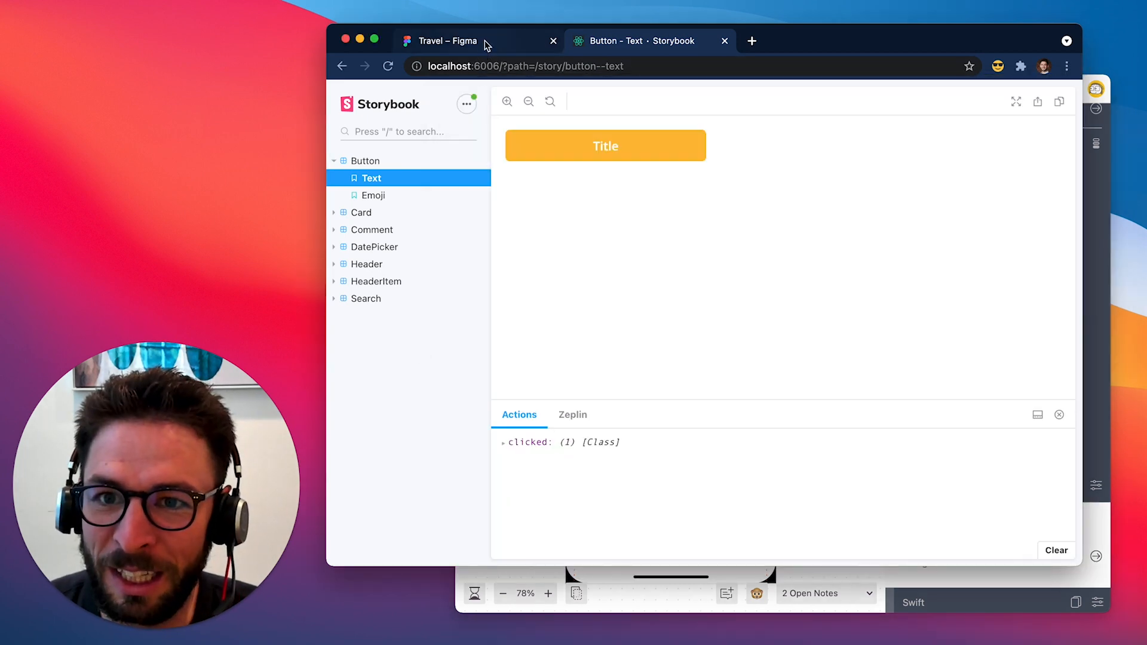
{"action": "left_click", "coordinate": [464, 40]}
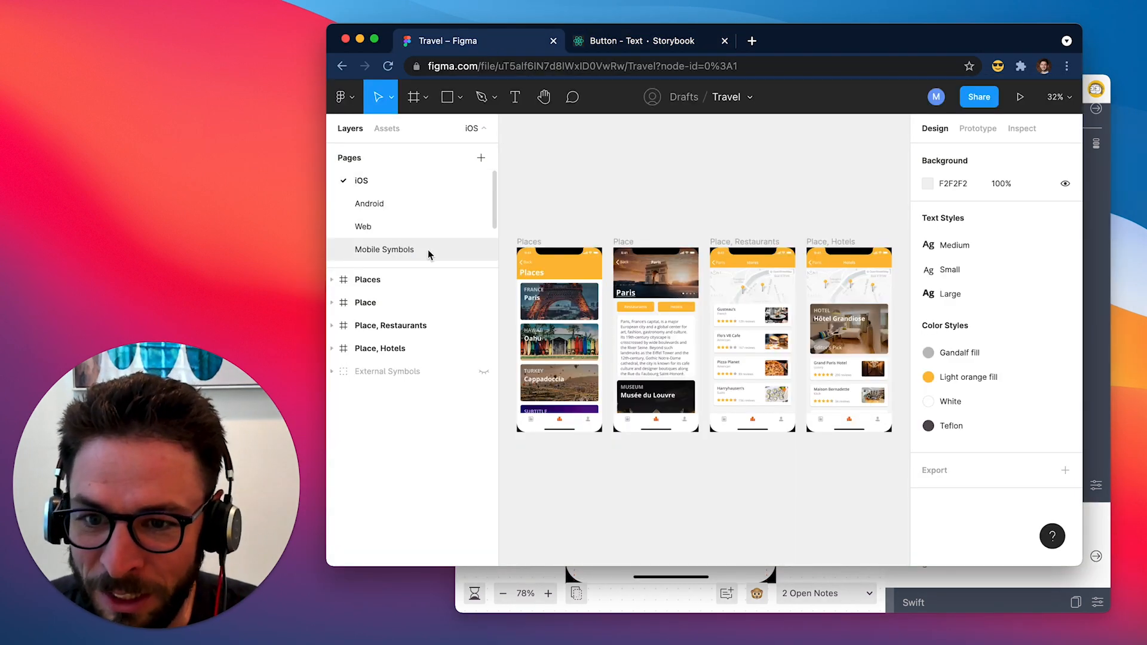
{"action": "left_click", "coordinate": [384, 249]}
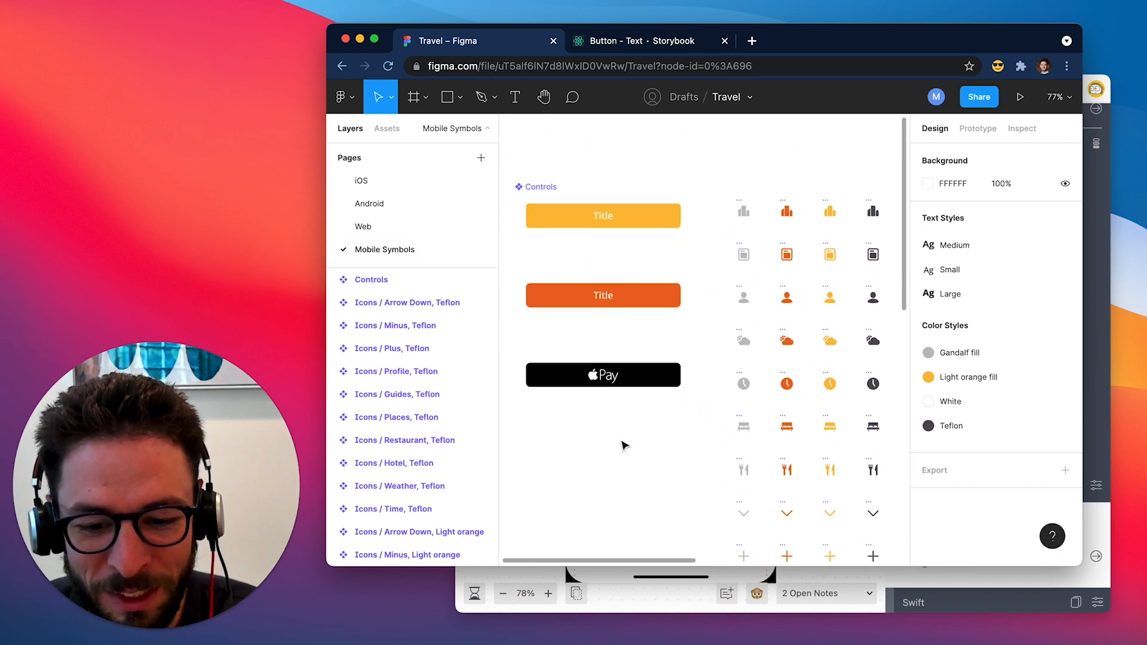
{"action": "left_click", "coordinate": [634, 41]}
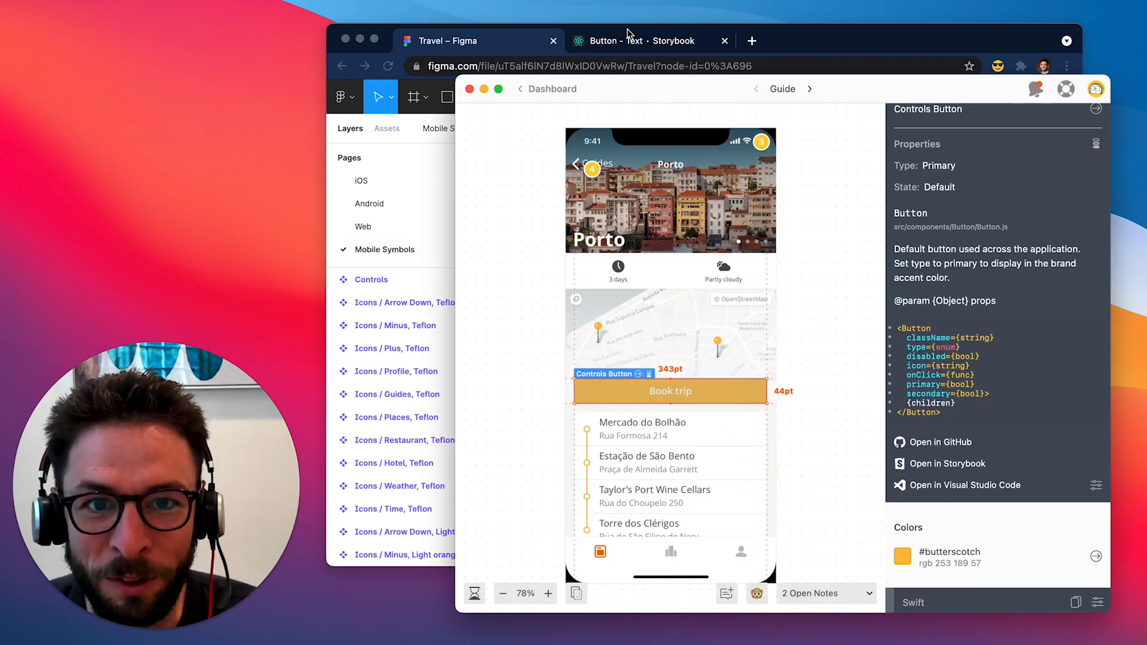
{"action": "left_click", "coordinate": [638, 41]}
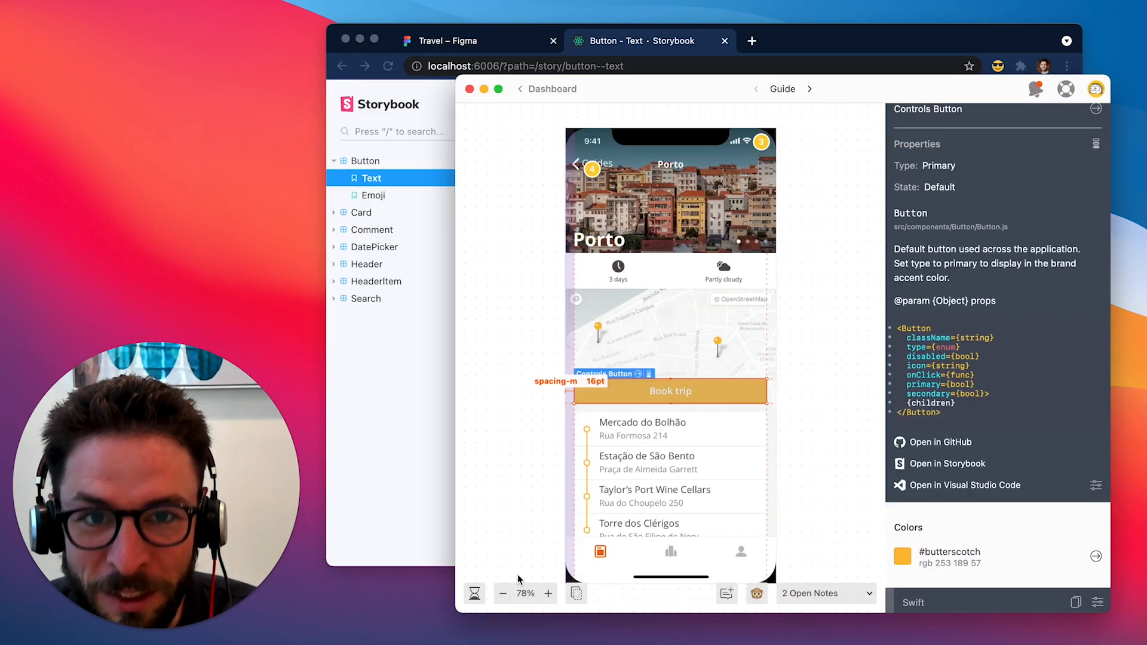